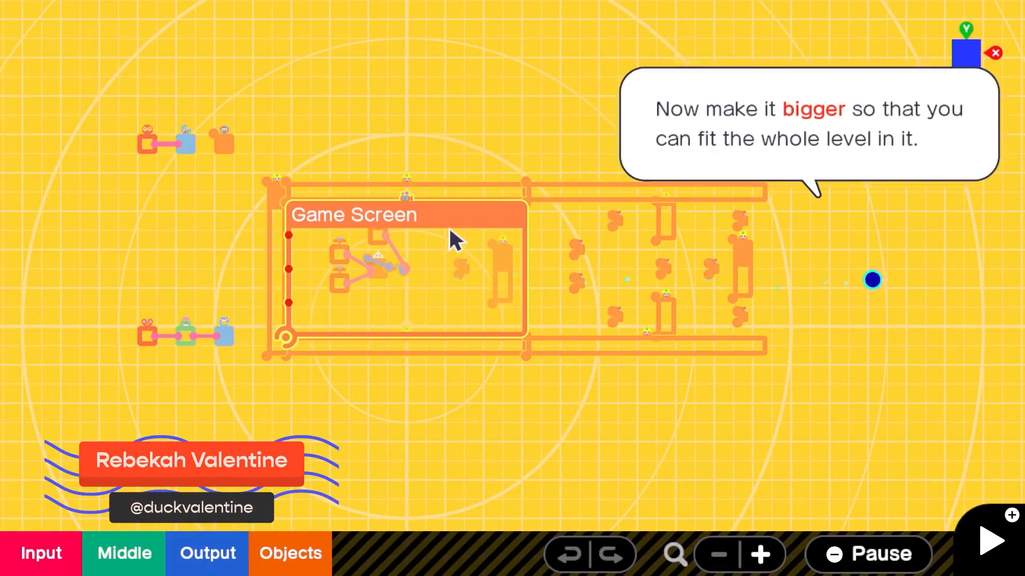
# Select the Game Screen nodon and stretch its resize handle to surround the level
pyautogui.click(427, 252)
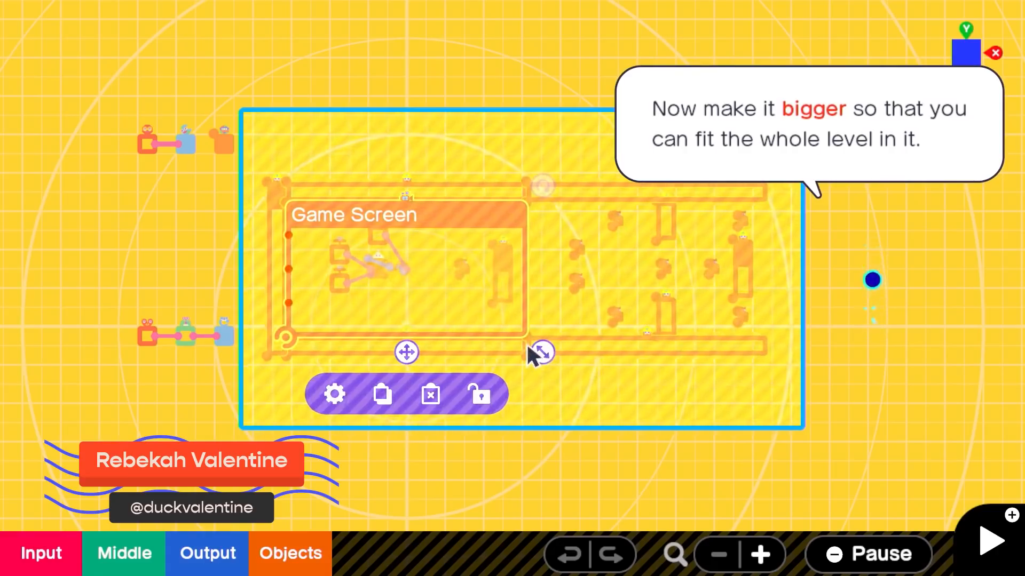
pyautogui.moveTo(540, 353); pyautogui.dragTo(700, 442)
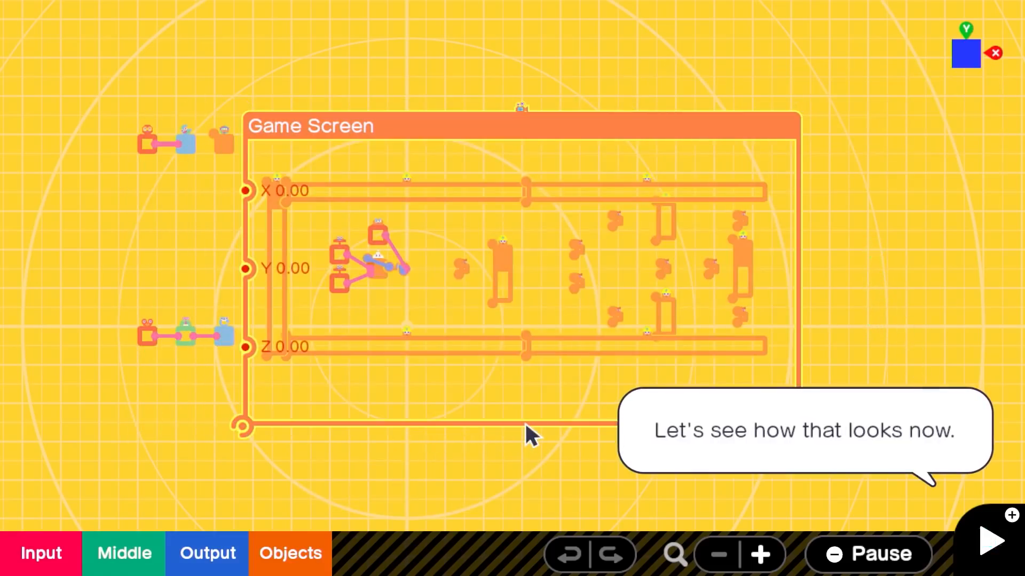
# Start test play to view the ship, enemy and blue pillar in the widened screen
pyautogui.click(991, 543)
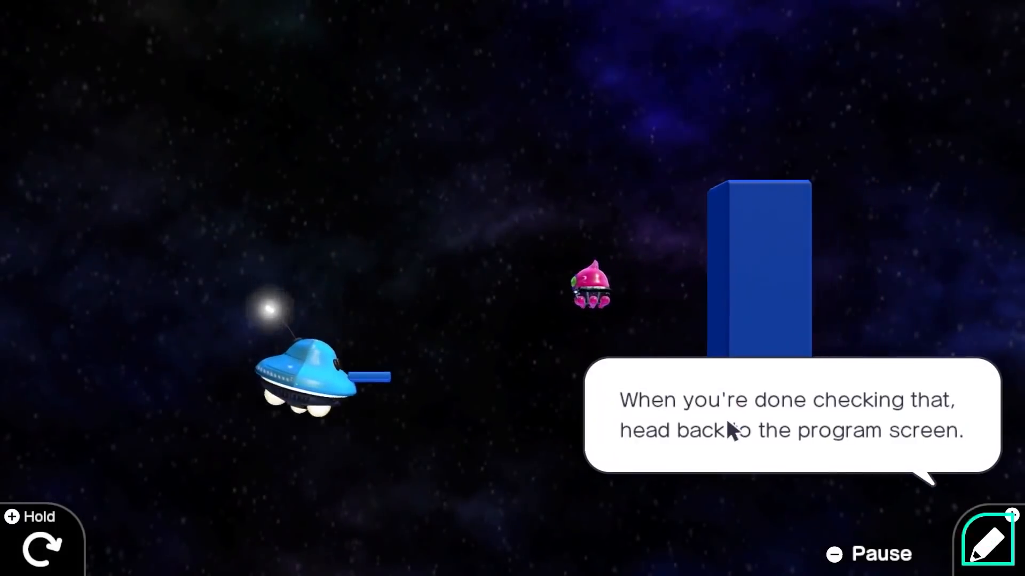
# Back in the program, copy the alien Fancy-Object nodon into the blue guide frame
pyautogui.click(990, 541)
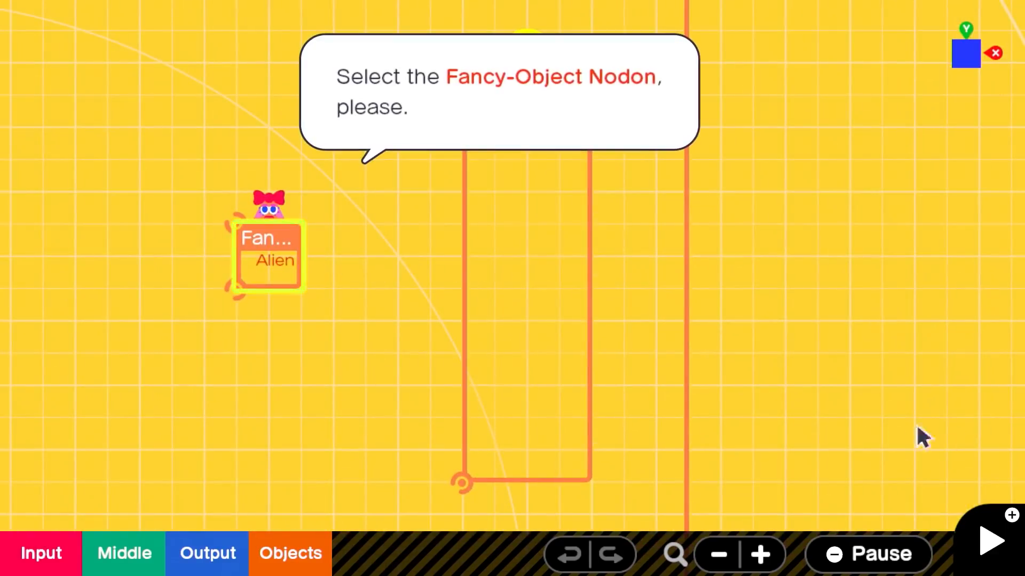
pyautogui.click(267, 255)
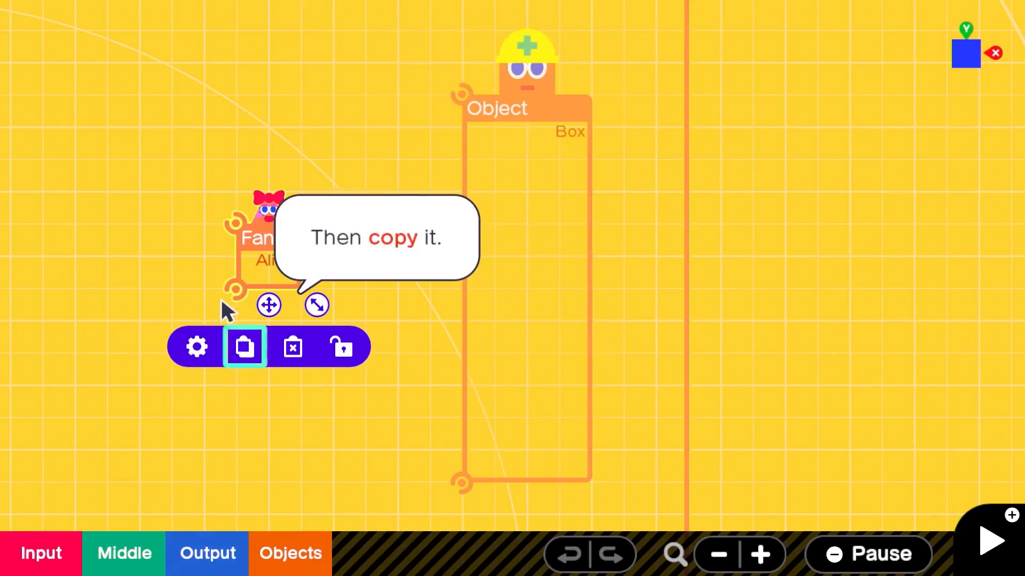
pyautogui.click(244, 346)
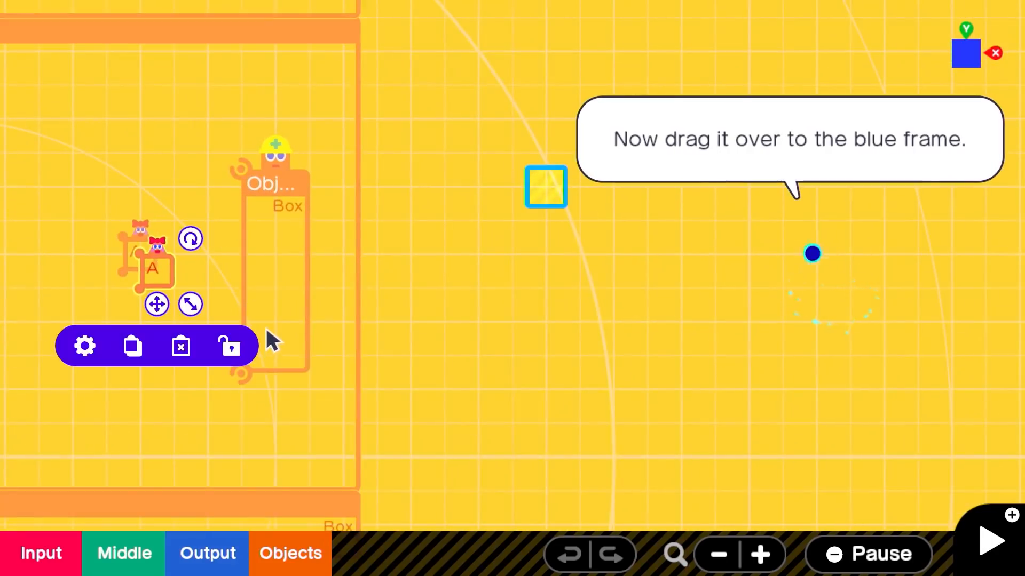
pyautogui.moveTo(151, 268); pyautogui.dragTo(529, 137)
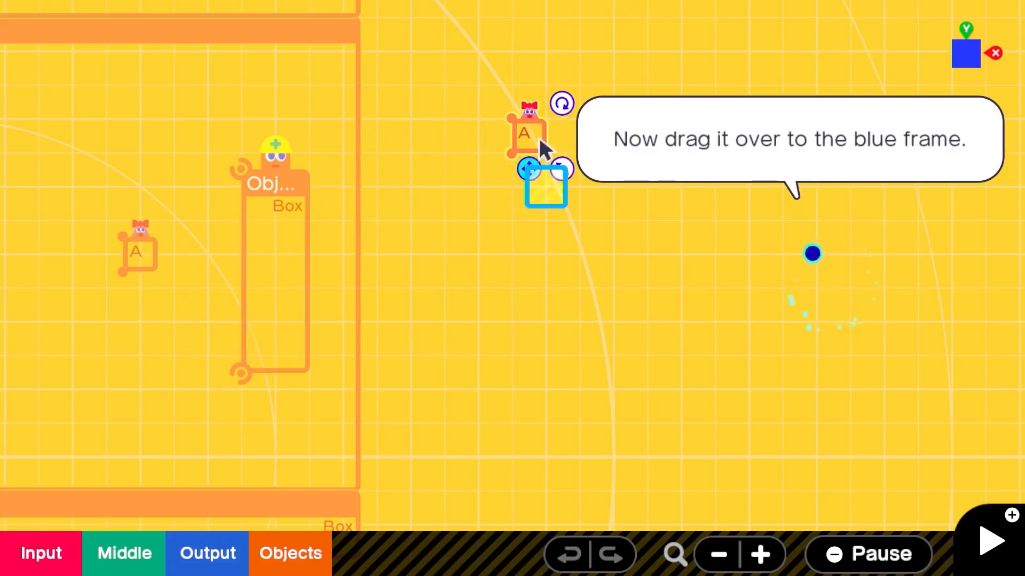
pyautogui.moveTo(545, 186); pyautogui.dragTo(545, 183)
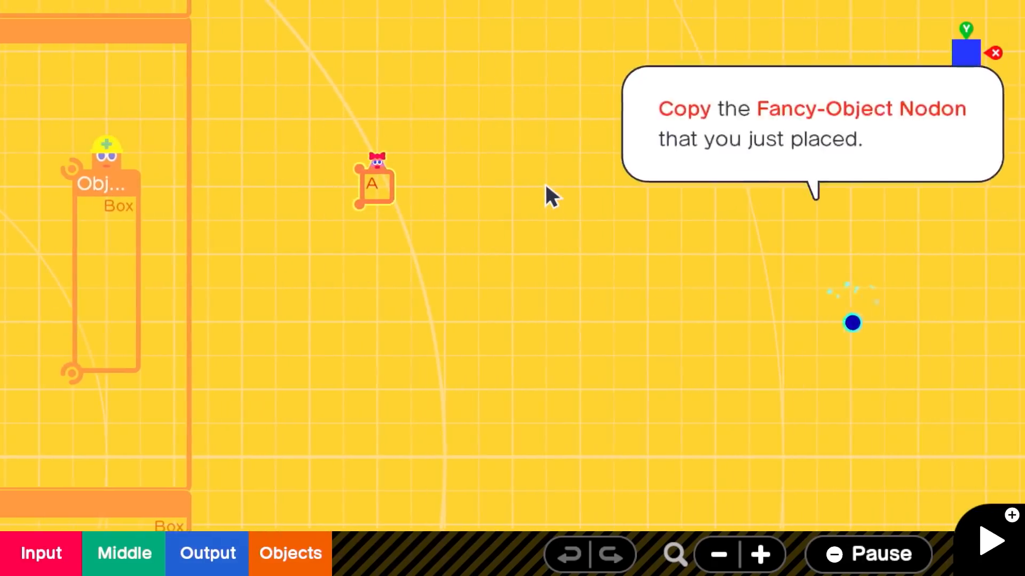
# Select the newly placed alien Fancy-Object nodon and copy it
pyautogui.click(376, 186)
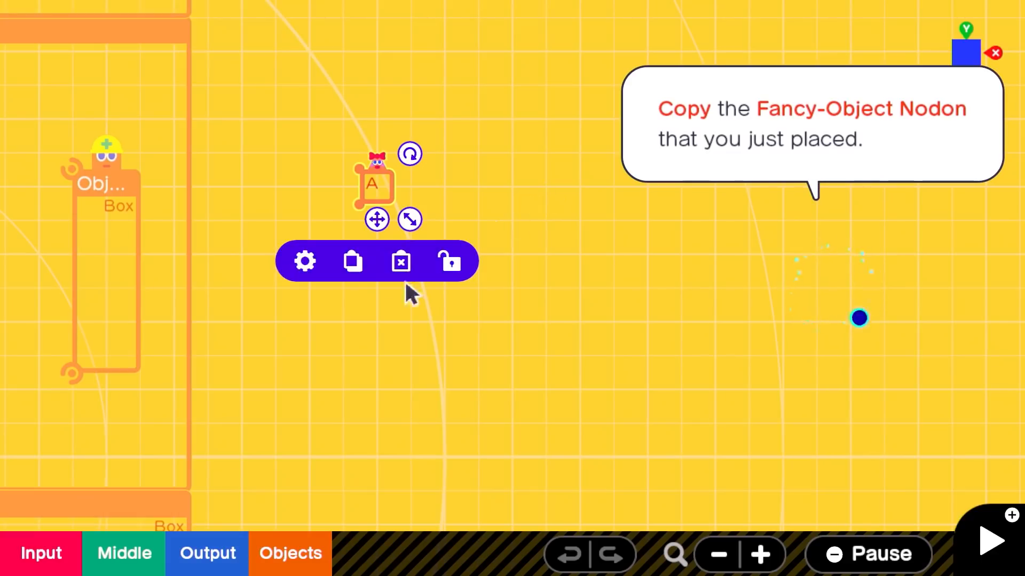
pyautogui.click(353, 261)
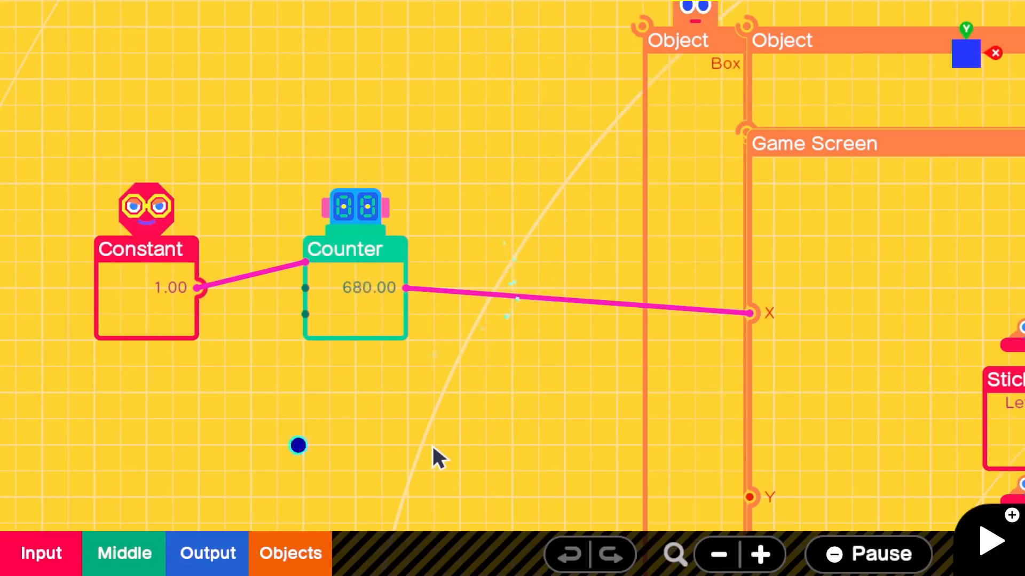
# Add a Map nodon from Middle > Convert and continue the tutorial
pyautogui.click(123, 567)
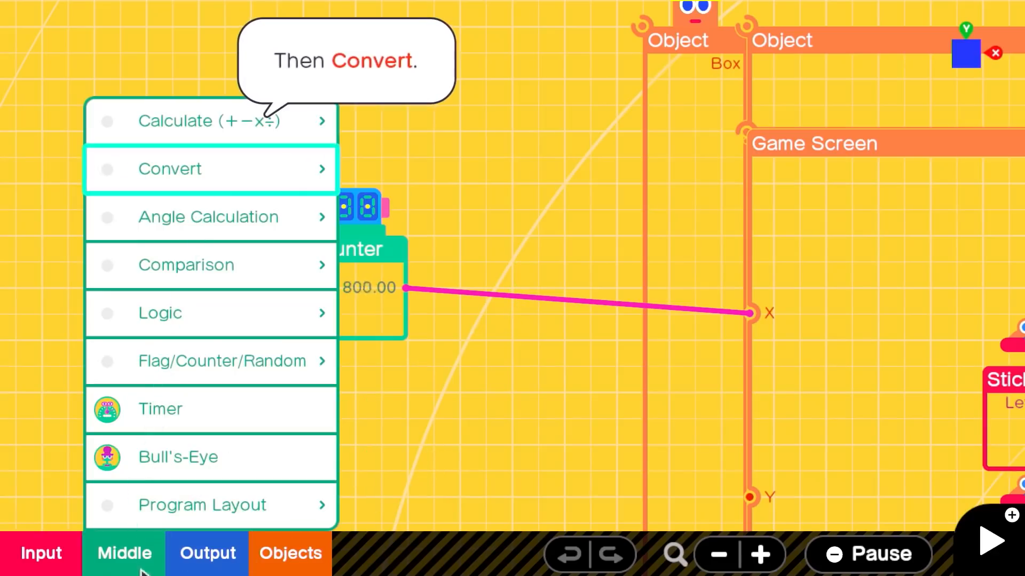
pyautogui.click(169, 169)
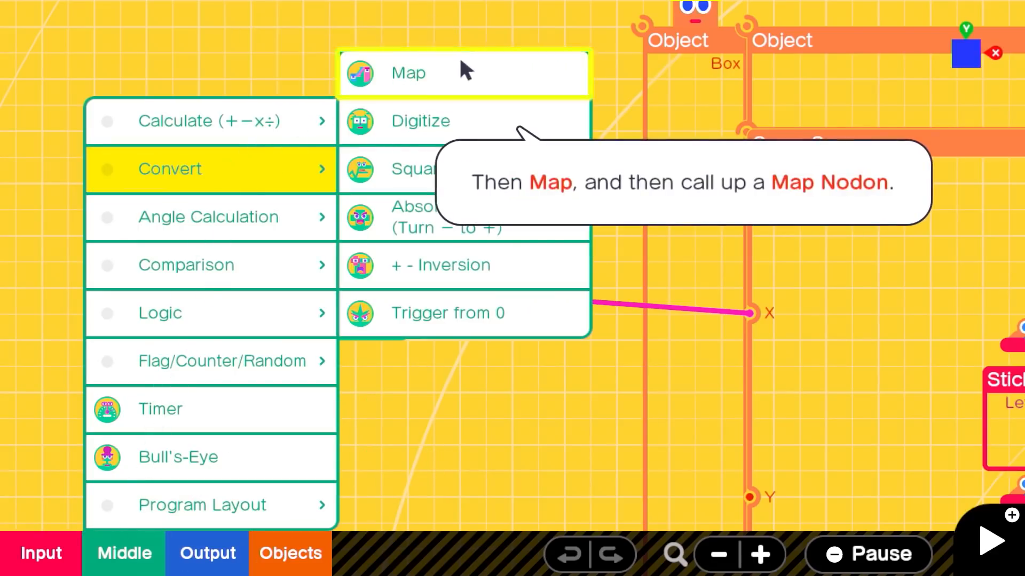
pyautogui.click(407, 73)
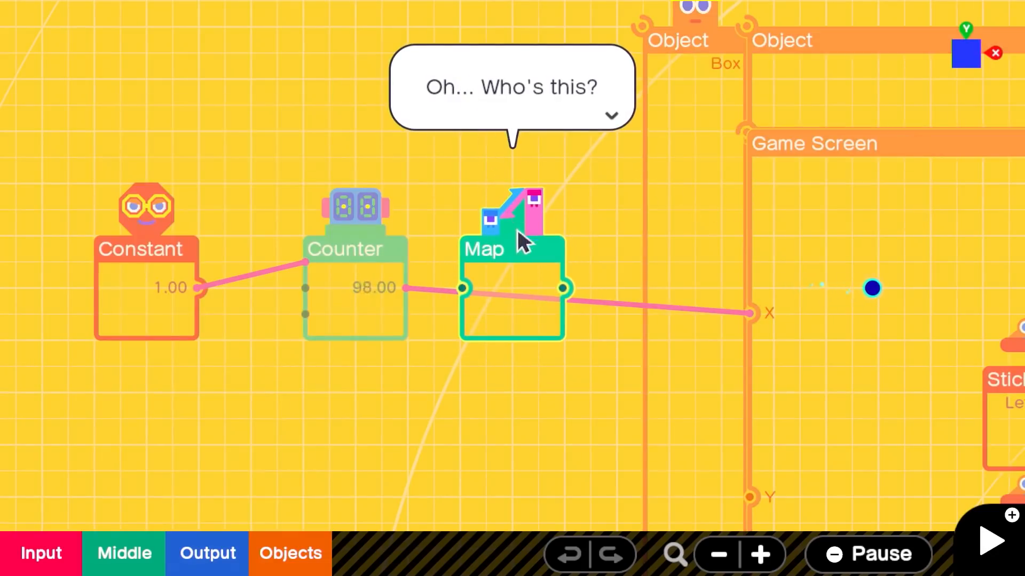
pyautogui.click(511, 262)
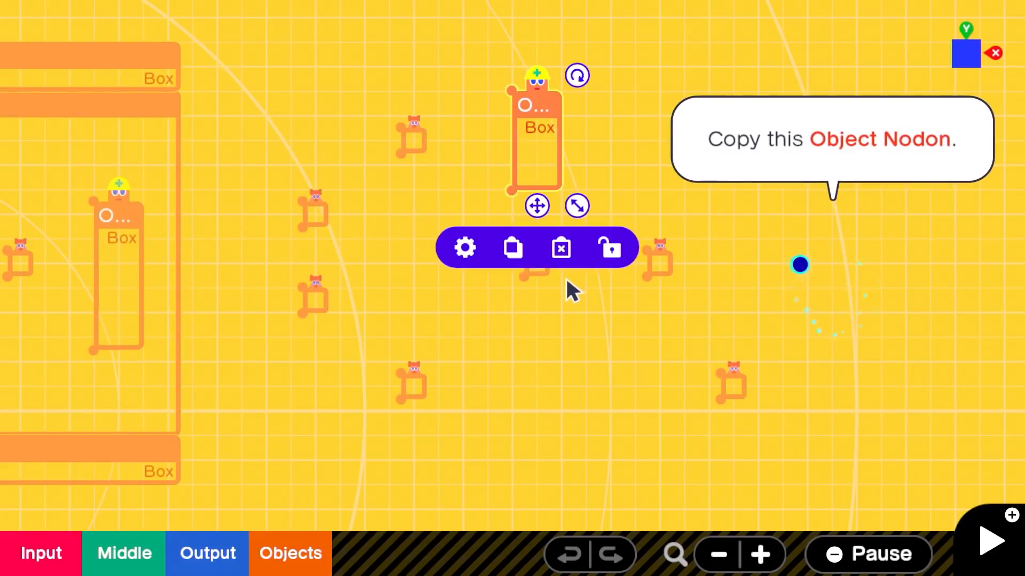
# Copy the Box Object nodon into the lower frame and make a second copy for the right
pyautogui.click(512, 247)
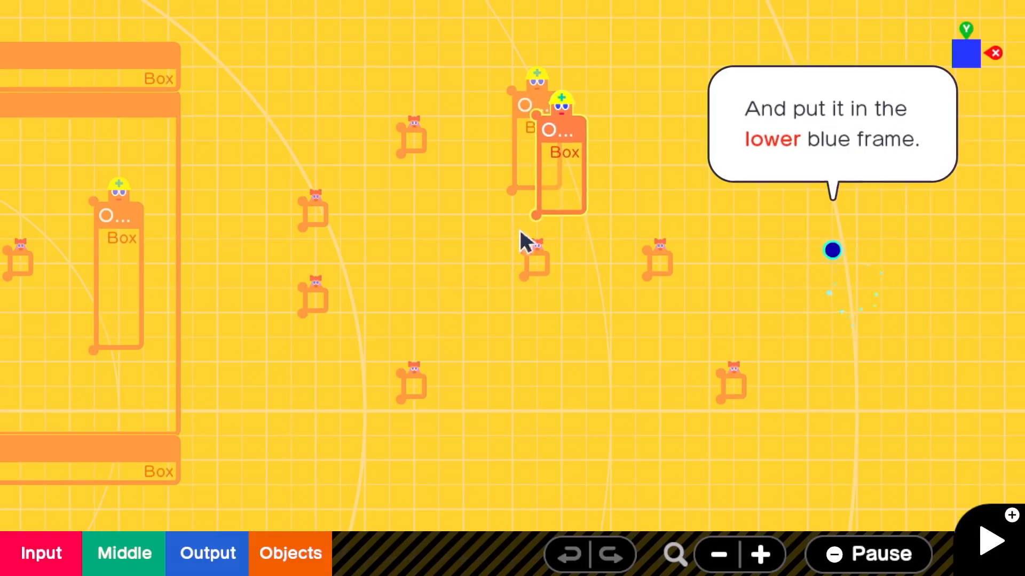
pyautogui.moveTo(555, 151); pyautogui.dragTo(538, 386)
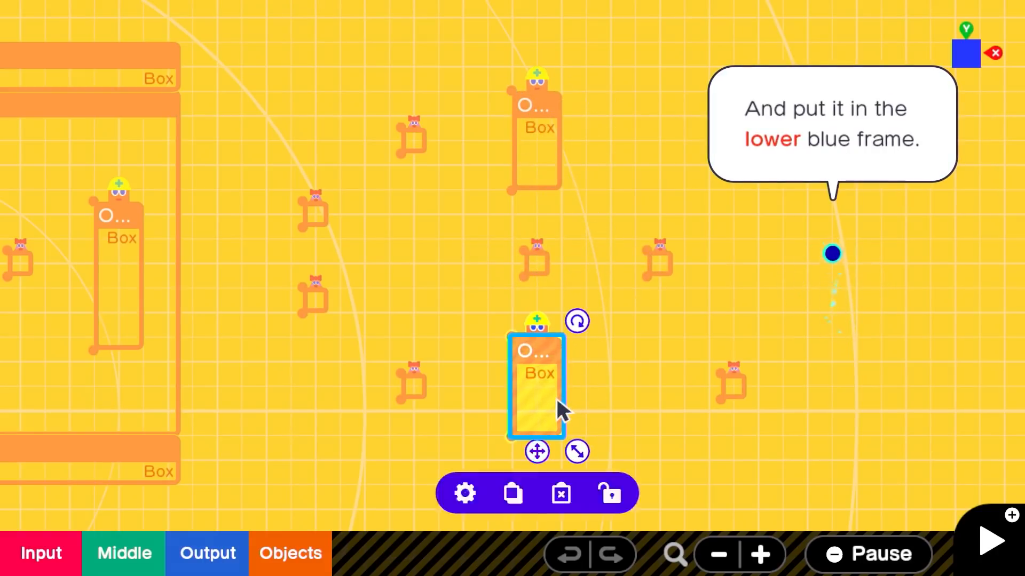
pyautogui.click(512, 494)
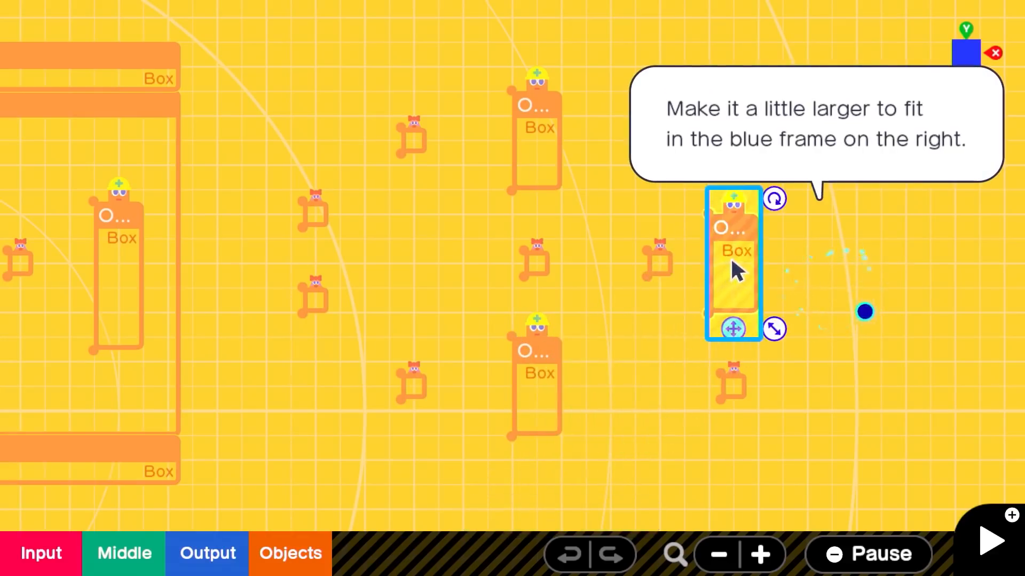
pyautogui.click(991, 543)
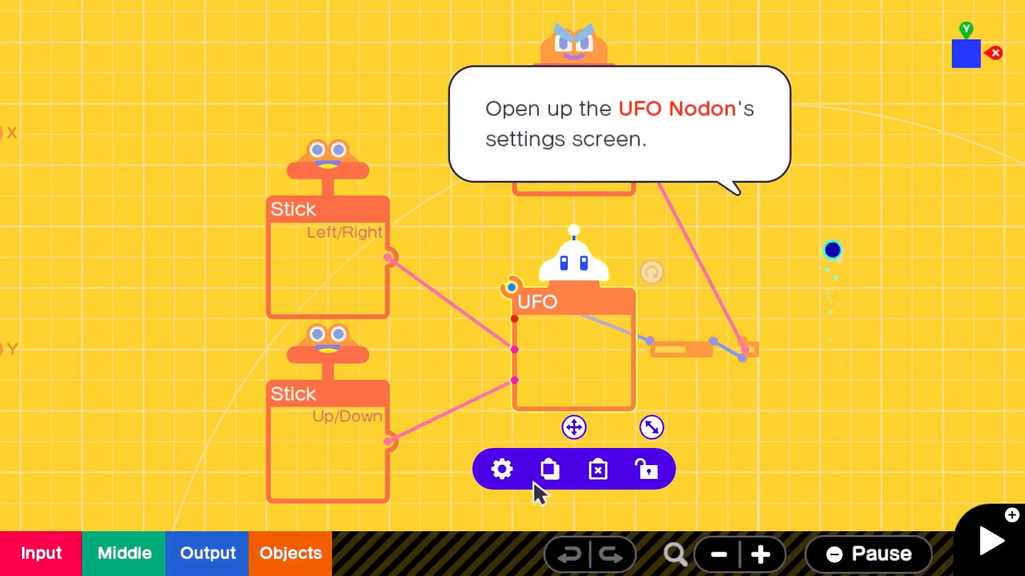
# Turn off the UFO's Destructible property, limit what can destroy it, and close settings
pyautogui.click(502, 470)
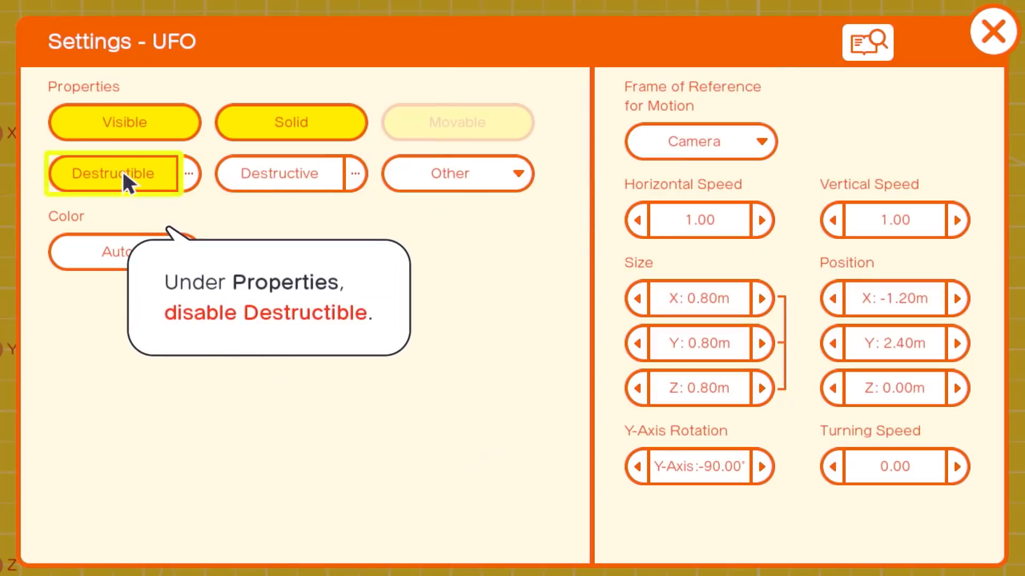
pyautogui.click(114, 173)
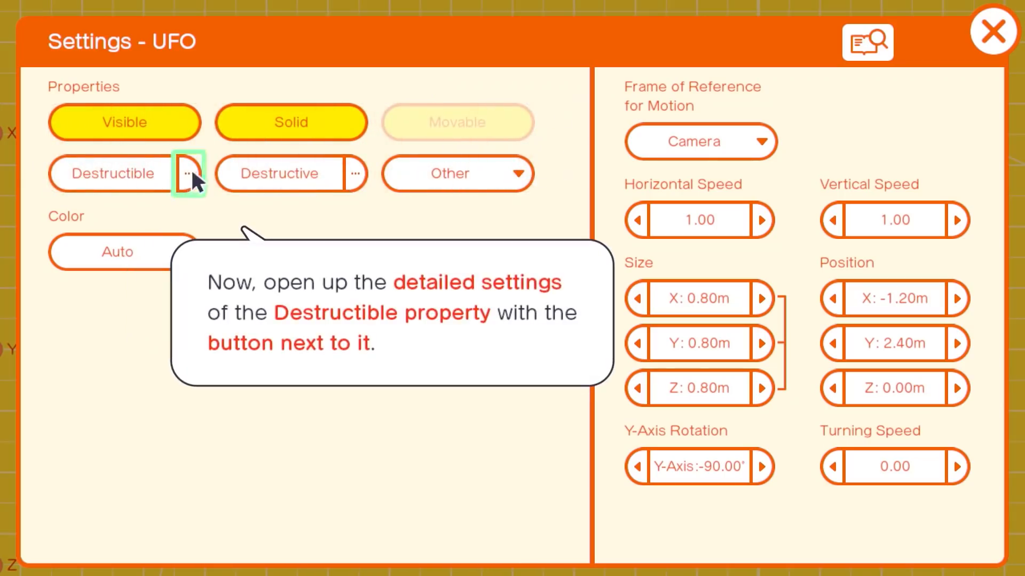
pyautogui.click(187, 174)
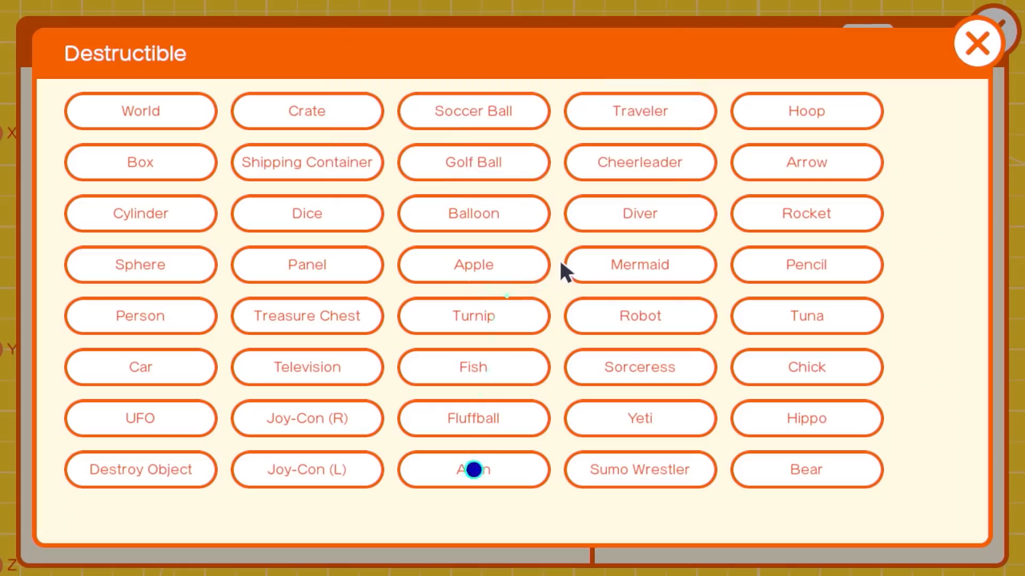
pyautogui.click(473, 470)
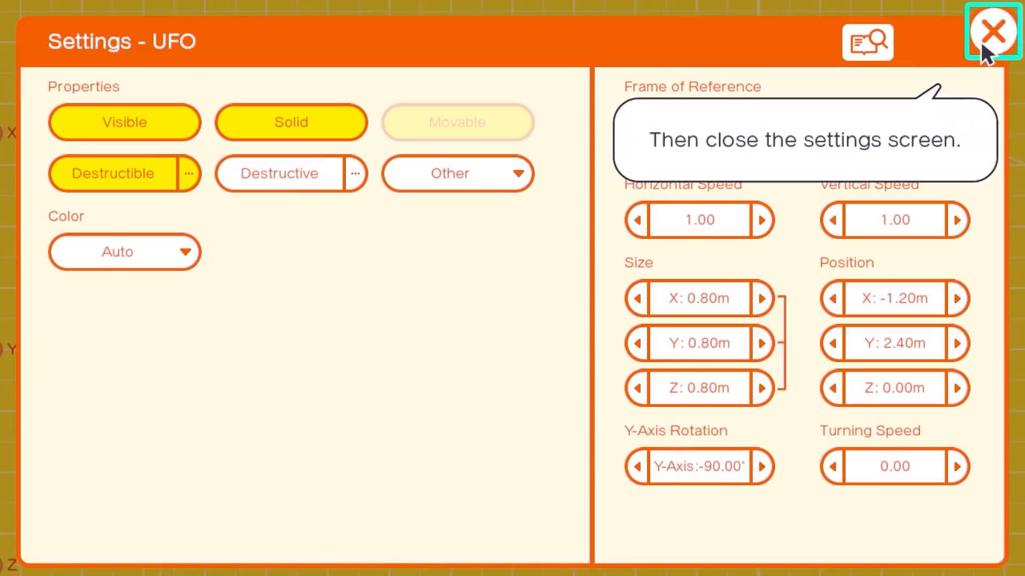
pyautogui.click(989, 34)
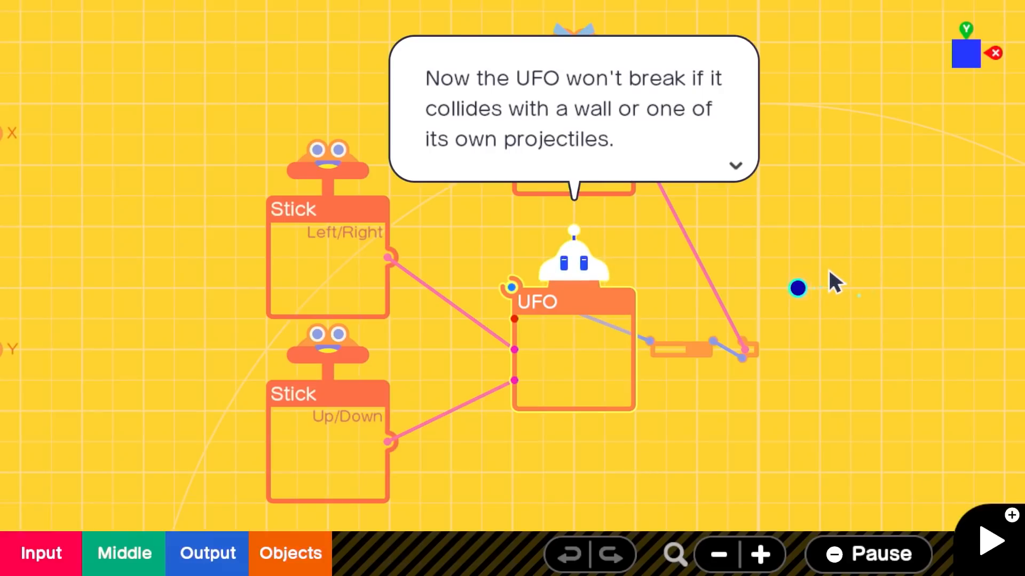
pyautogui.click(736, 166)
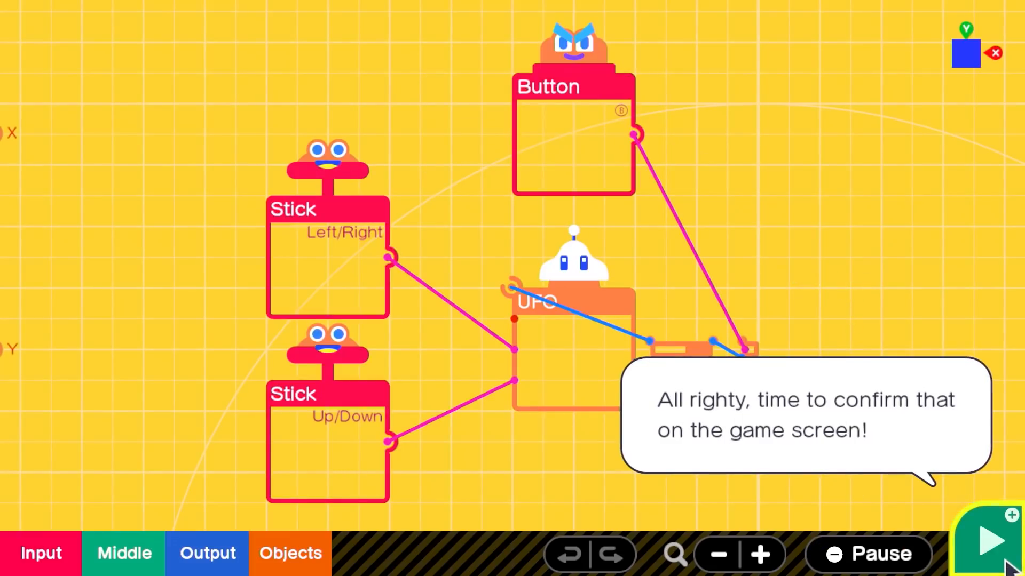
pyautogui.click(991, 546)
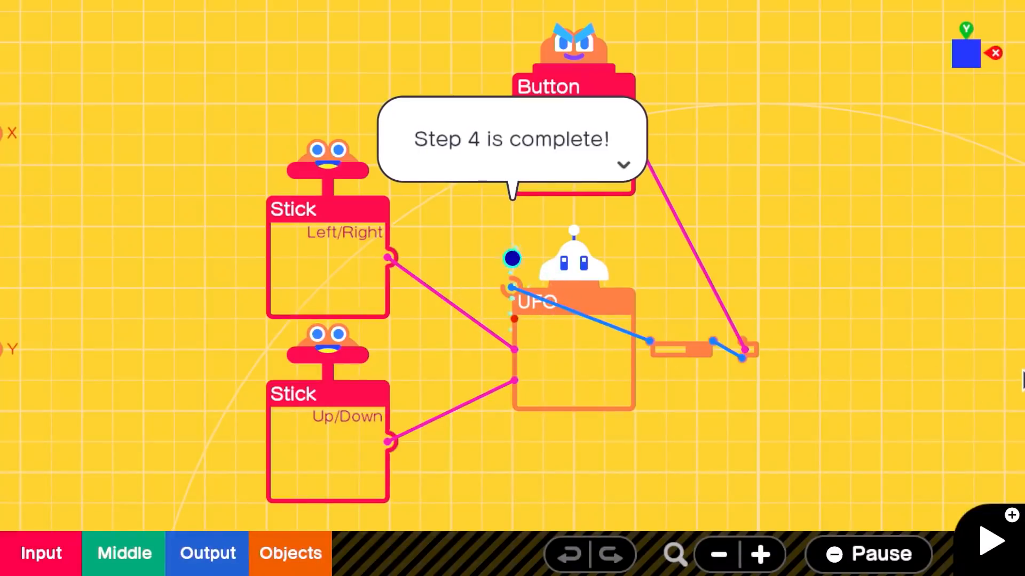
pyautogui.click(623, 164)
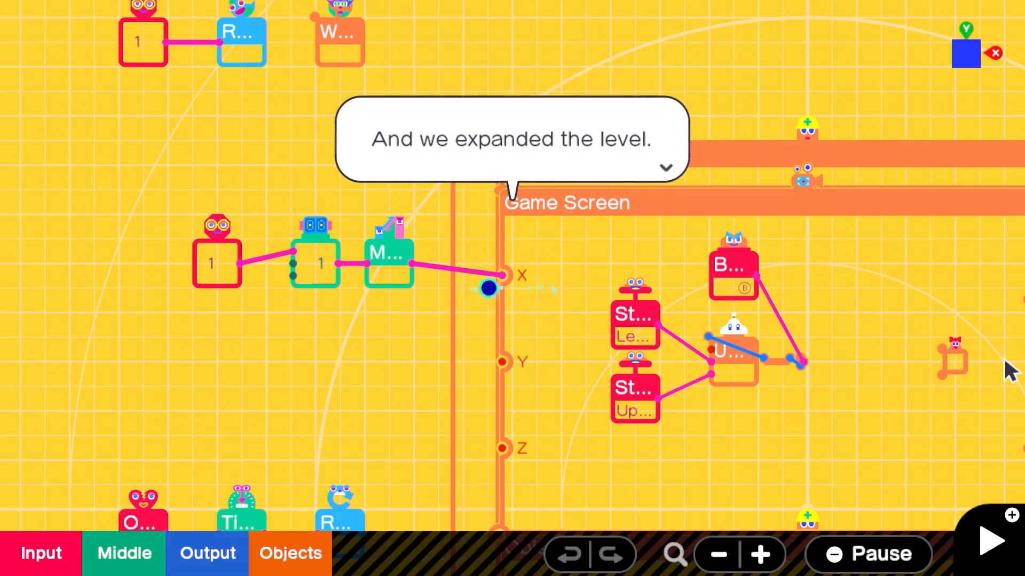
# Dismiss the tutorial message and drag the long Box to the top wall's right end
pyautogui.click(665, 167)
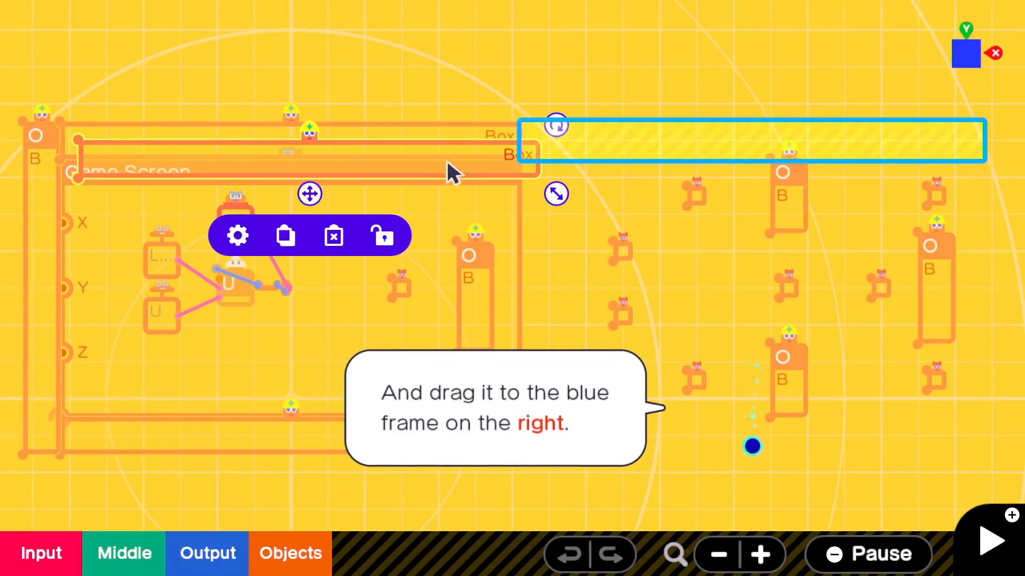
pyautogui.moveTo(451, 173); pyautogui.dragTo(914, 137)
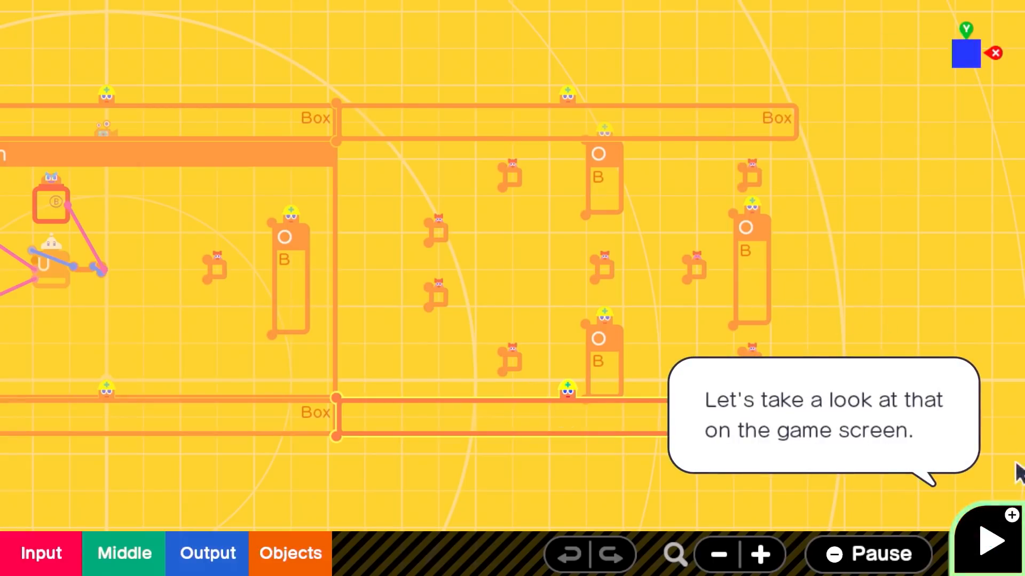
pyautogui.click(989, 544)
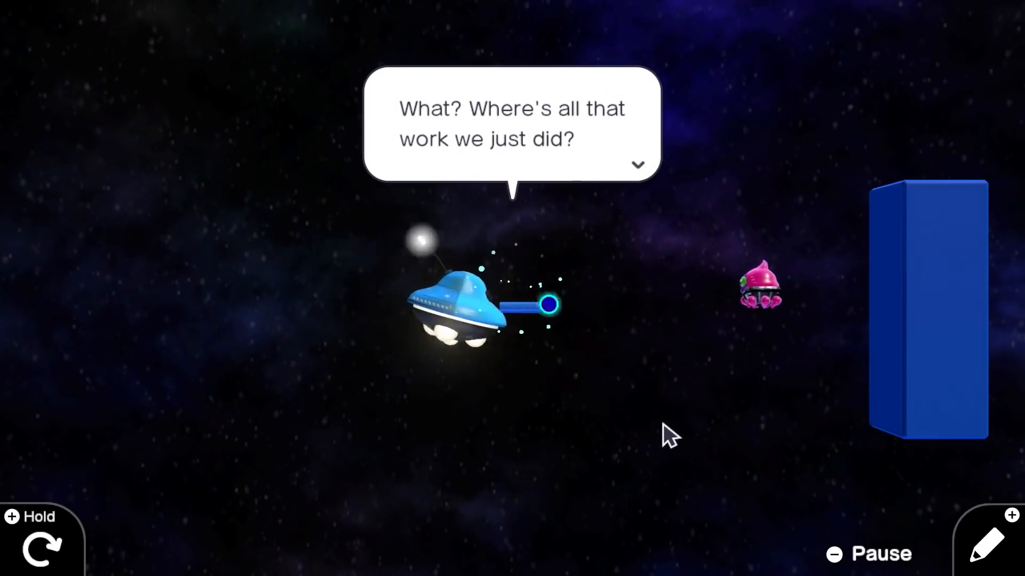
pyautogui.click(641, 163)
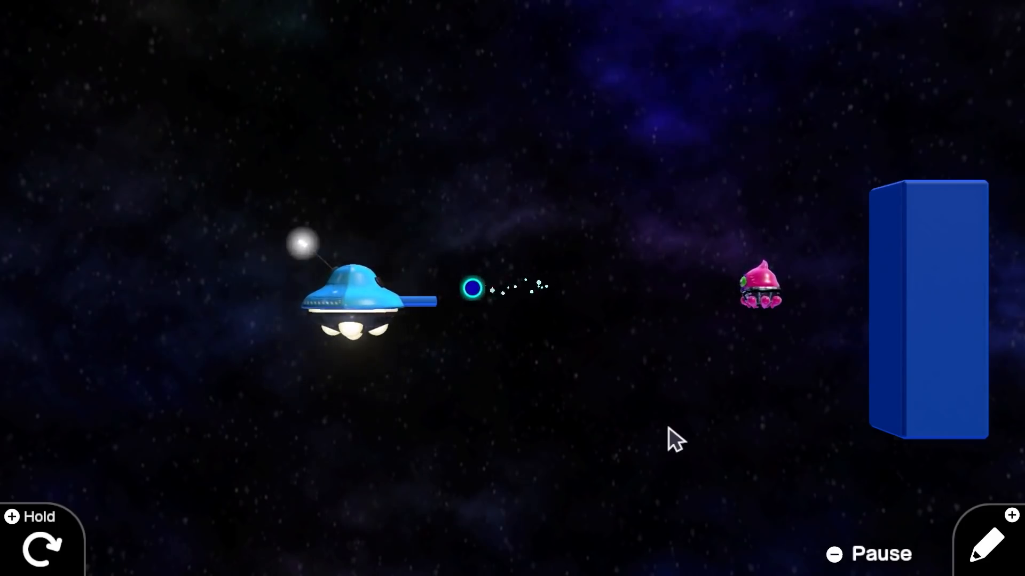
pyautogui.click(989, 556)
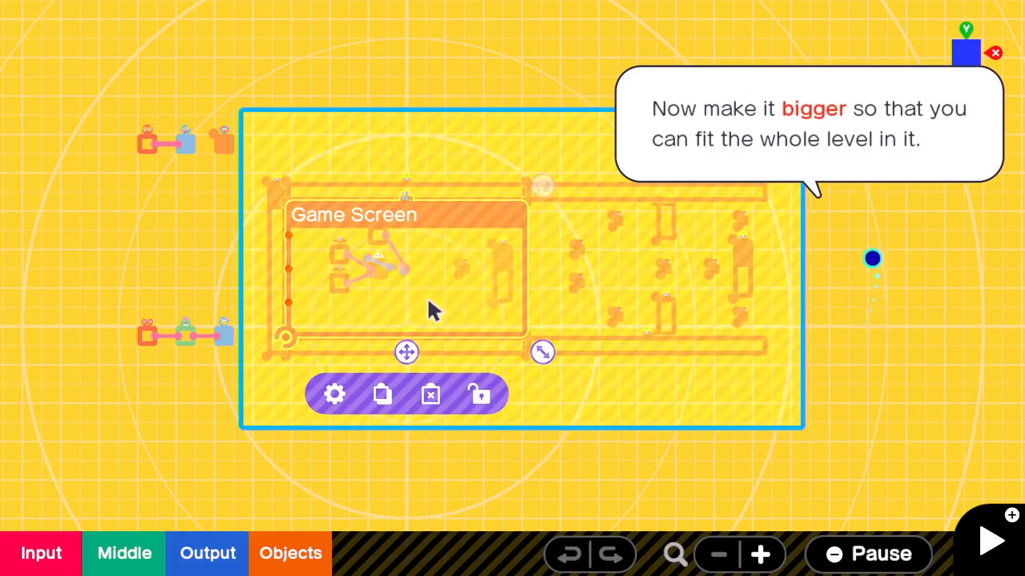
# Stretch the Game Screen nodon over the expanded level and test-play it
pyautogui.moveTo(541, 352); pyautogui.dragTo(631, 401)
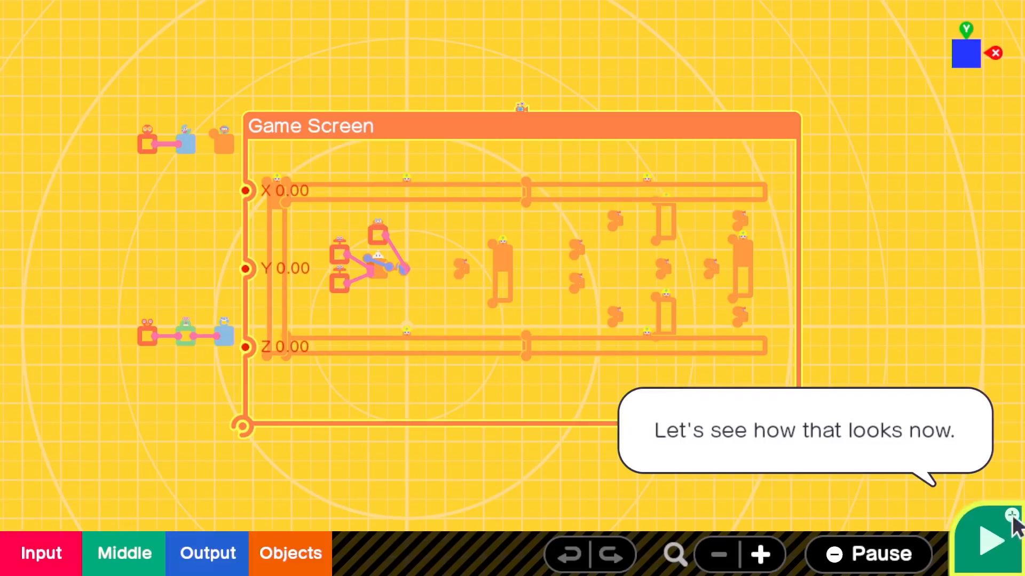
pyautogui.click(993, 539)
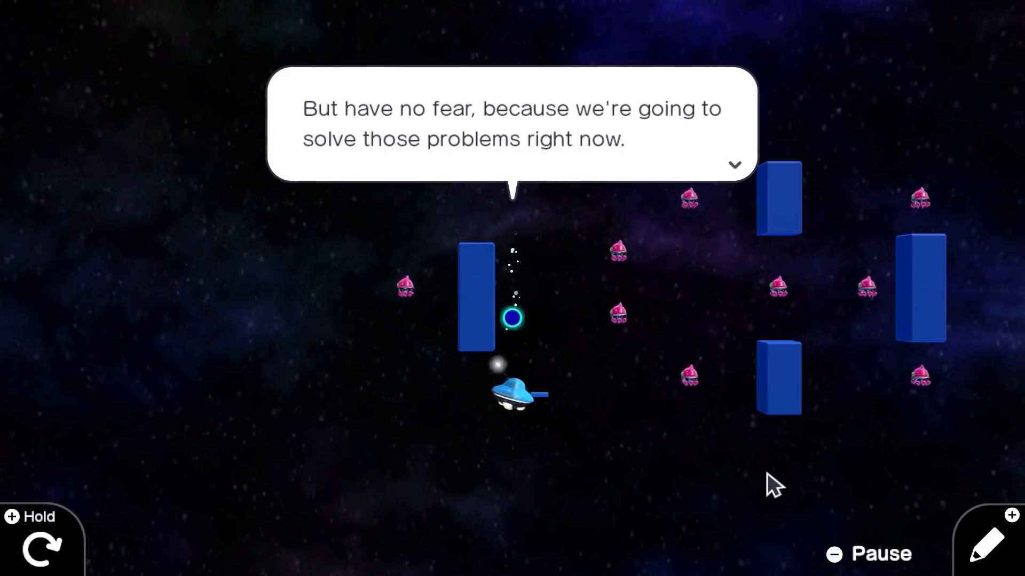
pyautogui.click(736, 165)
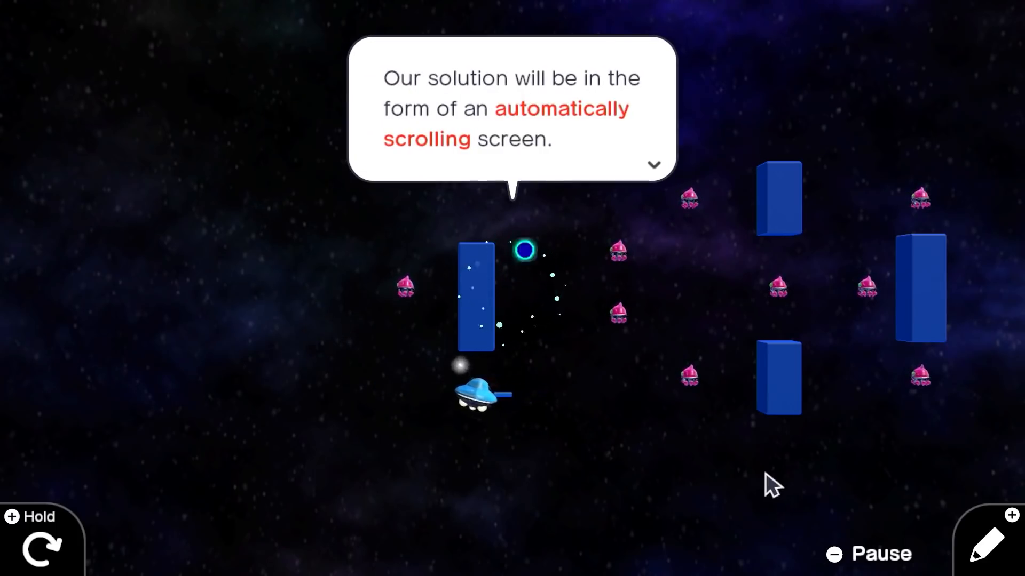
pyautogui.click(654, 164)
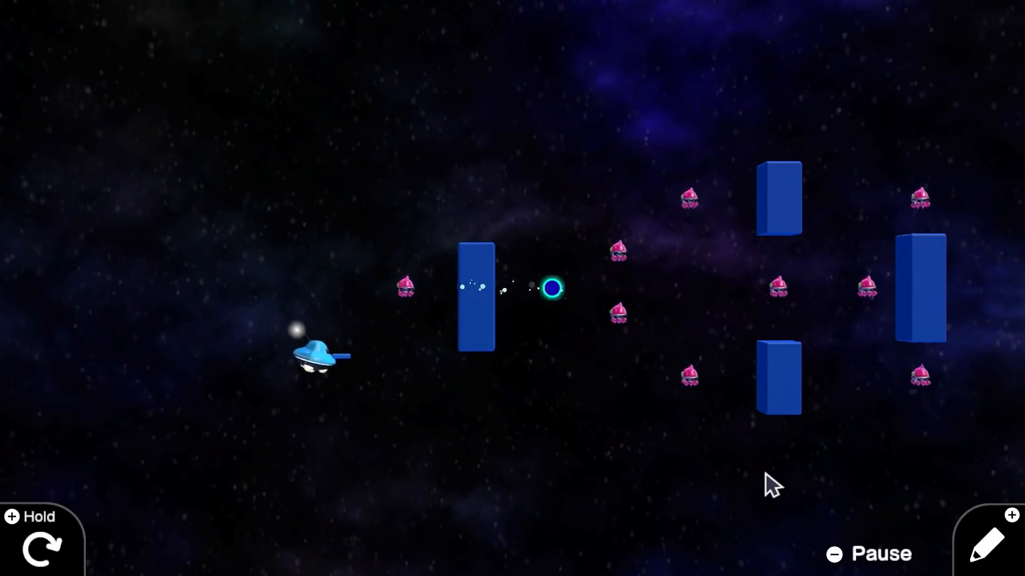
pyautogui.click(992, 546)
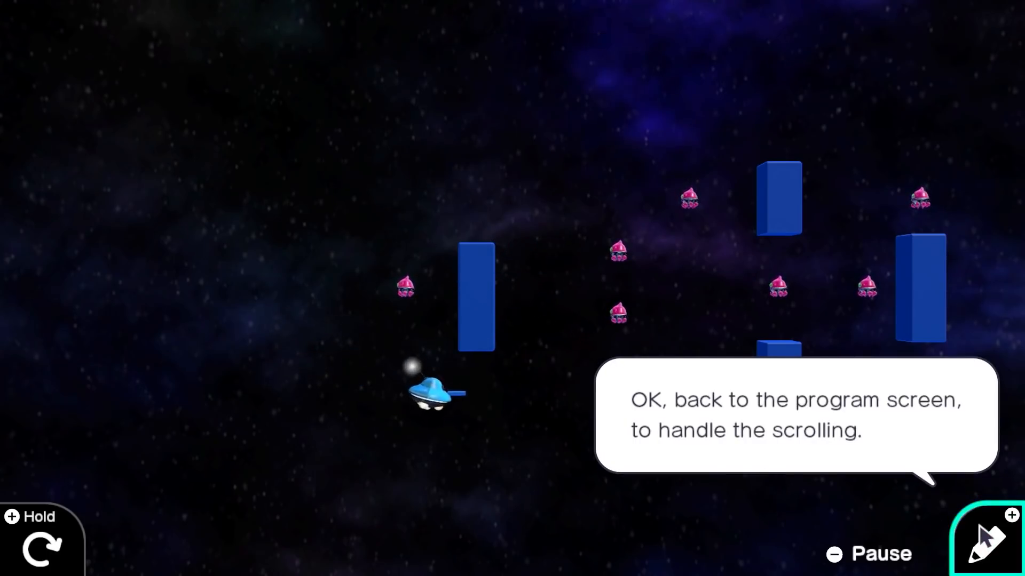
# Back in editing, restore the Game Screen nodon's size and add a 1.00 Constant nodon
pyautogui.click(987, 545)
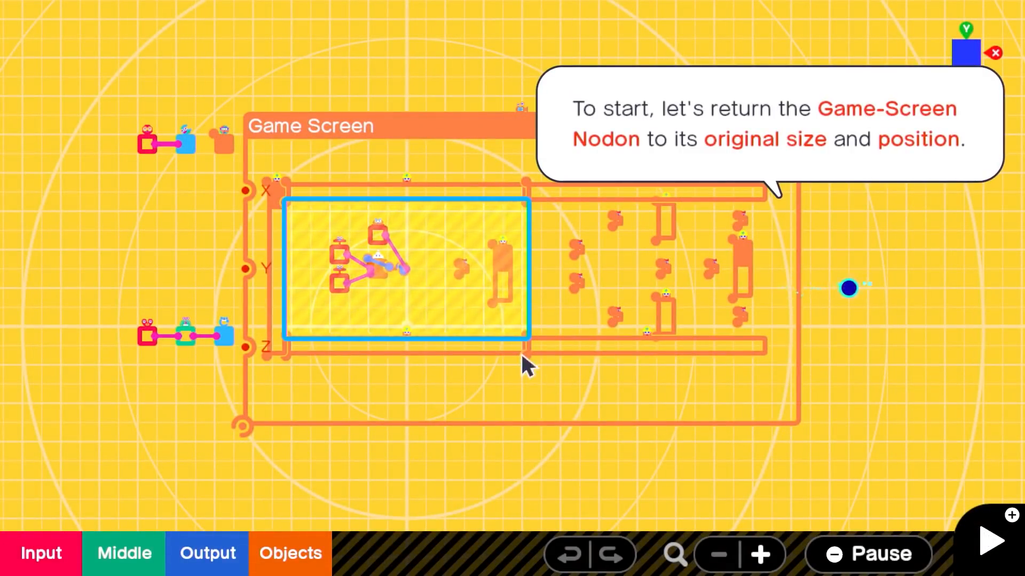
pyautogui.click(523, 353)
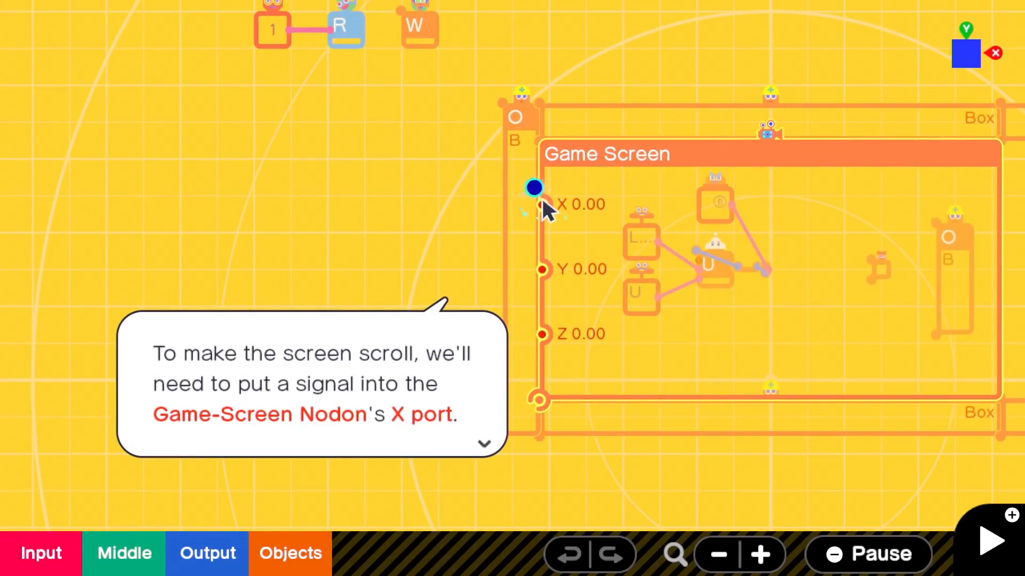
pyautogui.click(483, 444)
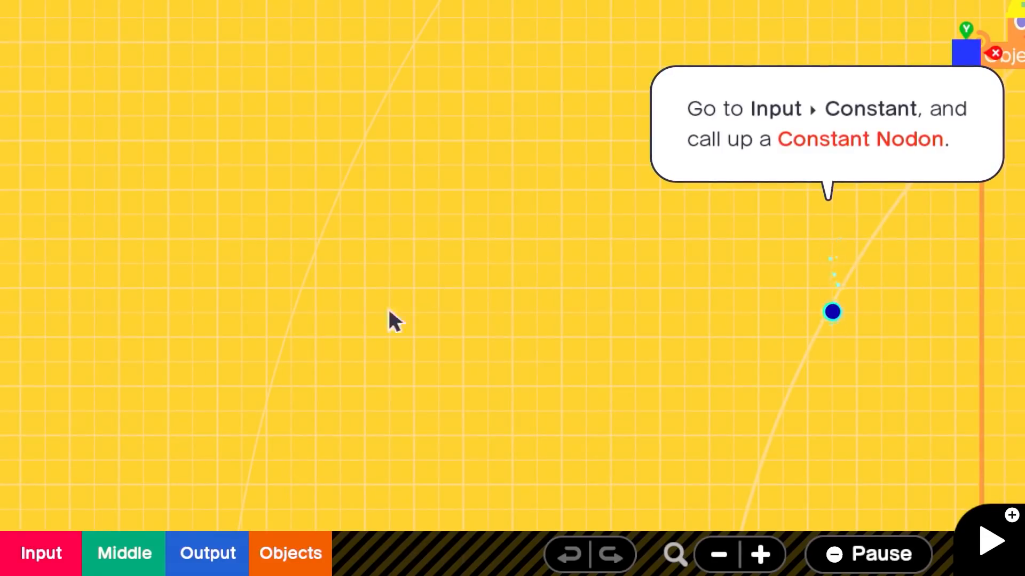
pyautogui.click(33, 568)
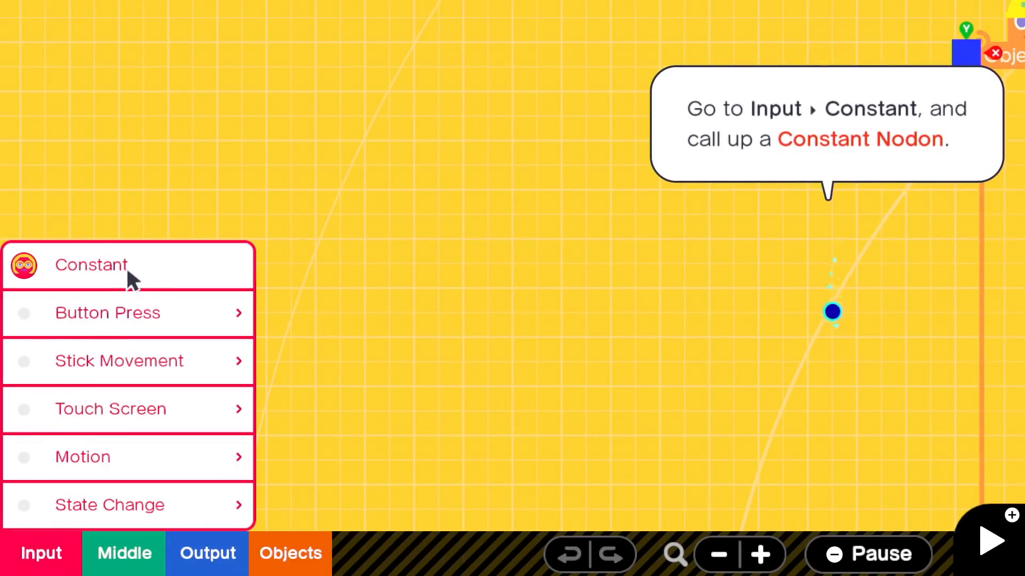
pyautogui.click(91, 265)
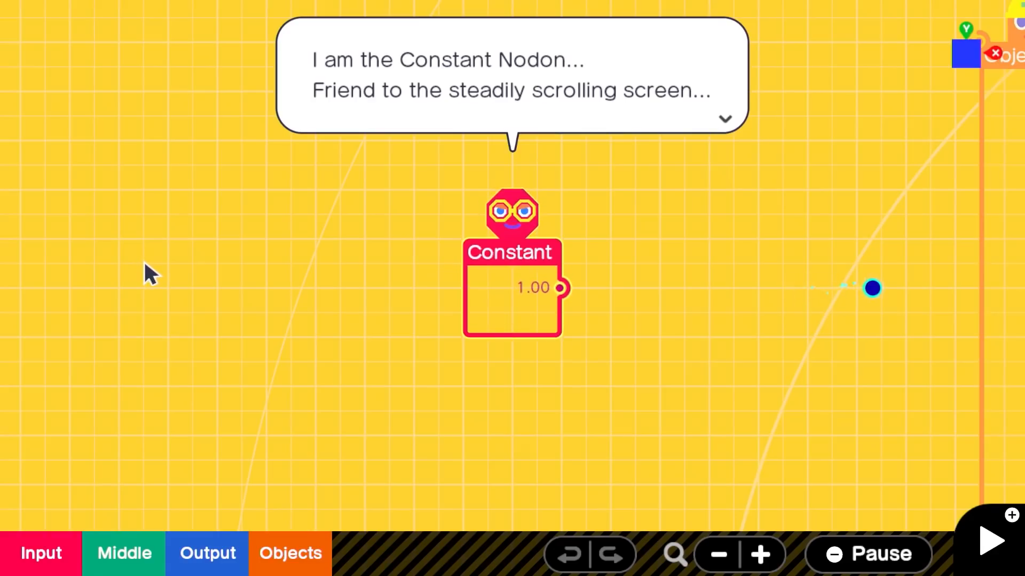